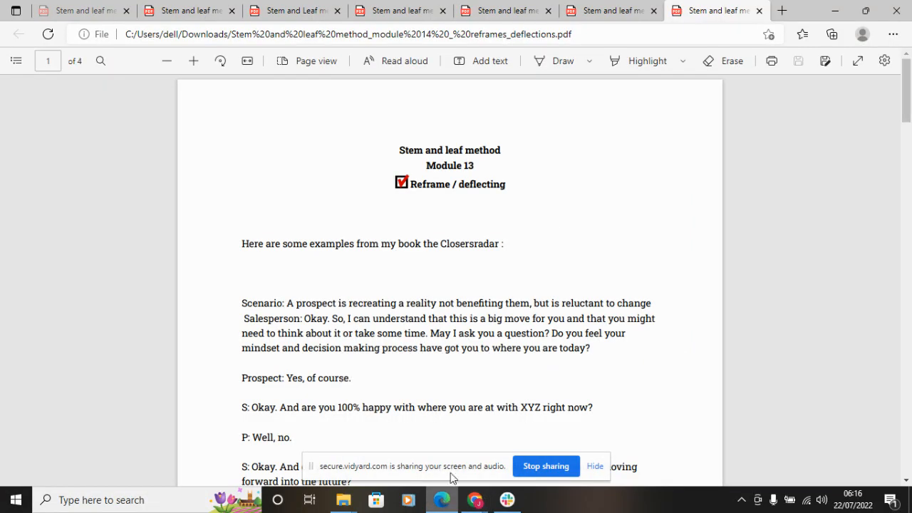
mouse_move(543, 266)
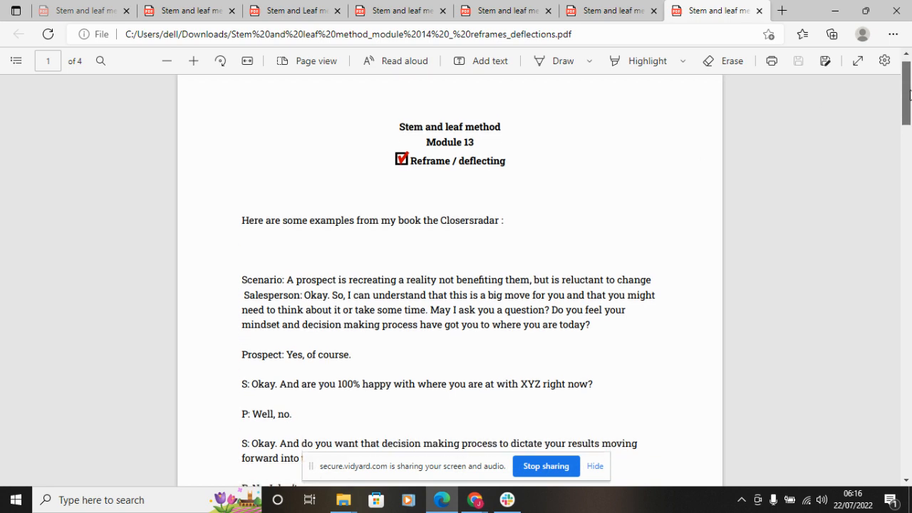
- Hide the screen-sharing notice and scroll into the salesperson-prospect dialogue on page 1
scroll(down, 3)
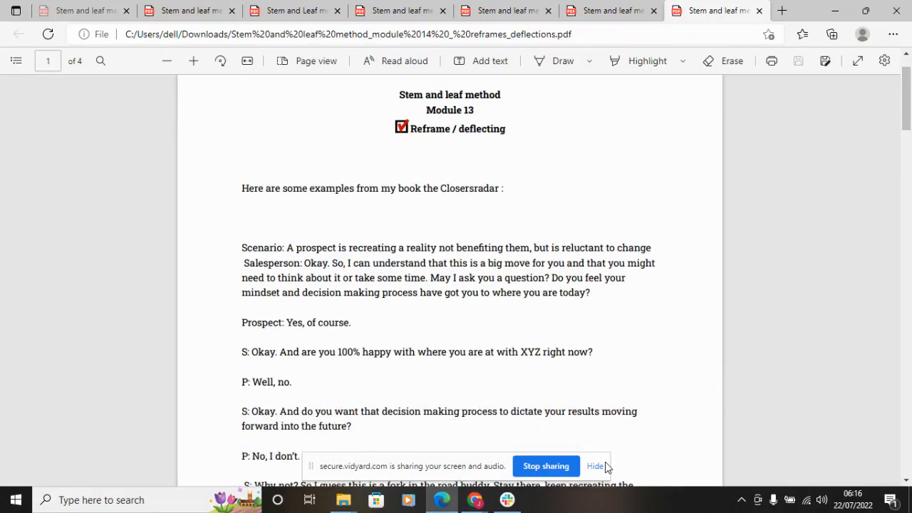
click(593, 466)
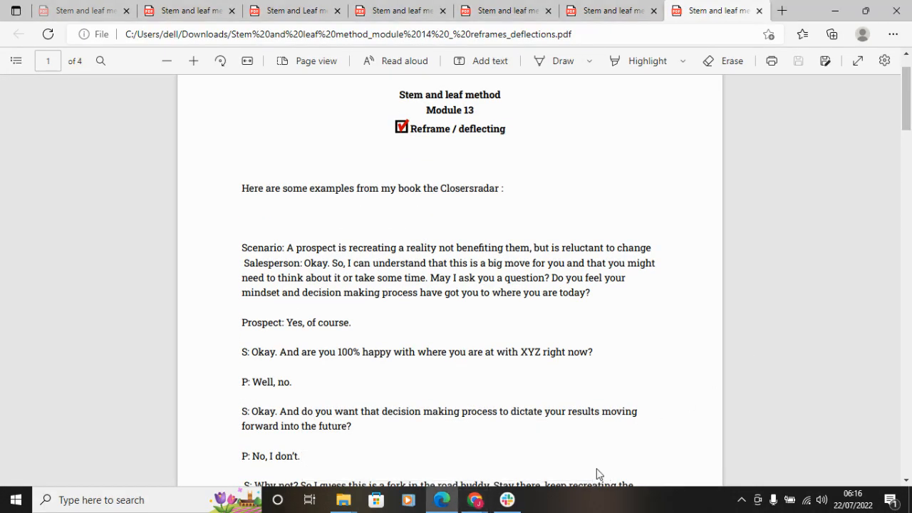
mouse_move(906, 126)
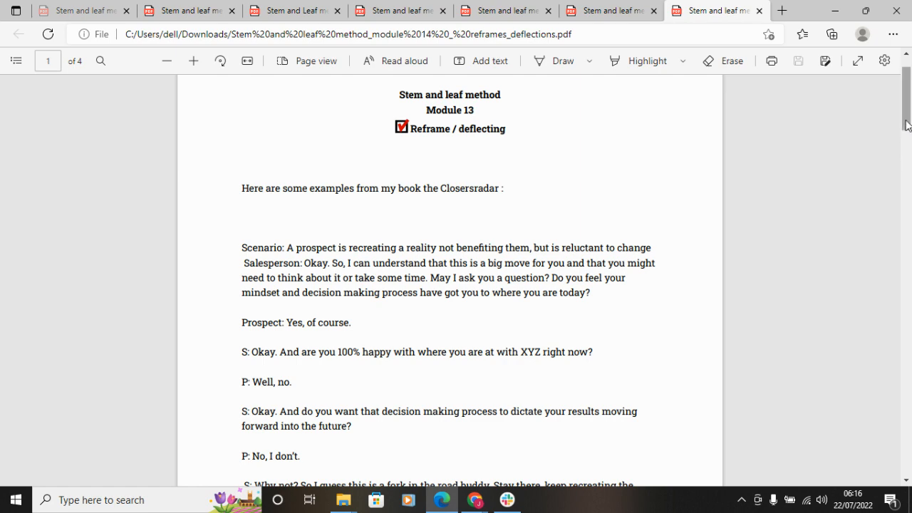
scroll(down, 3)
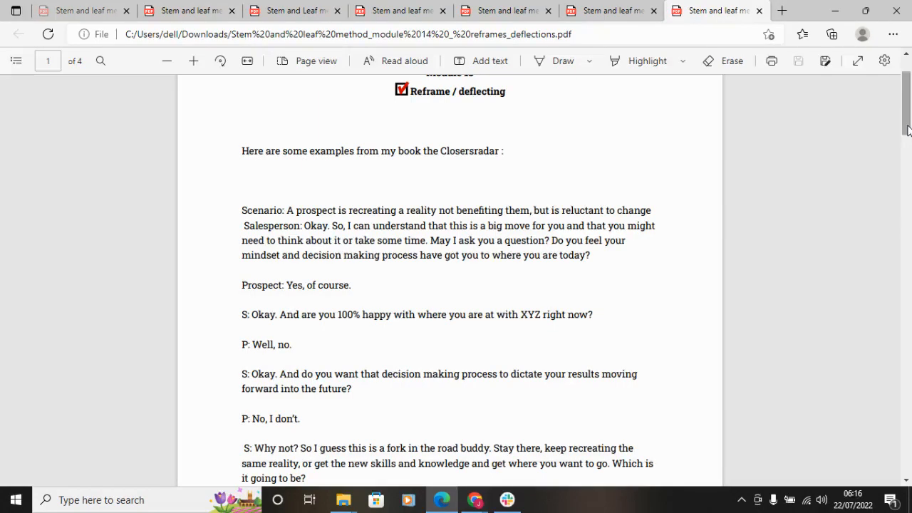
scroll(down, 3)
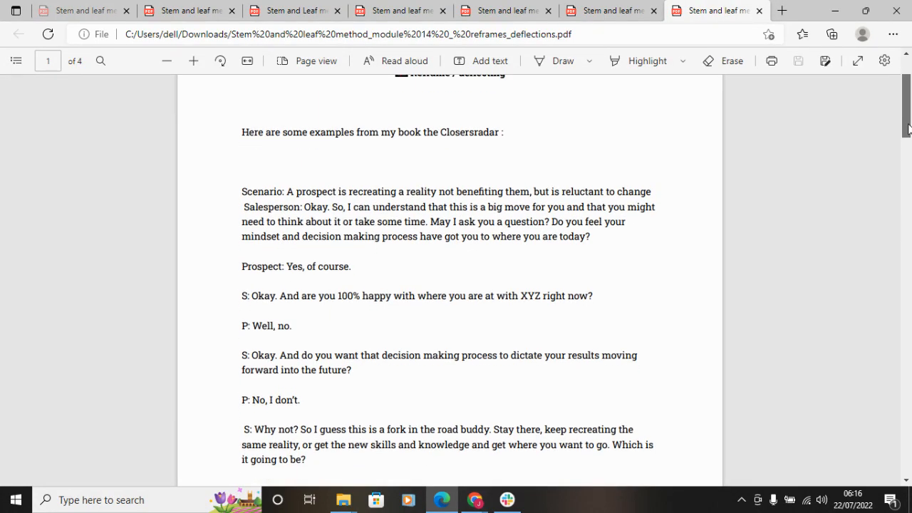
scroll(down, 3)
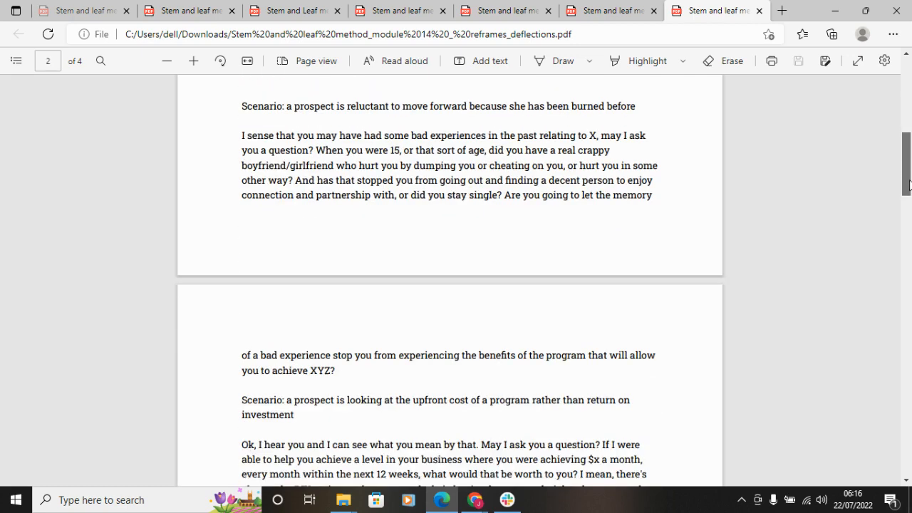
scroll(down, 3)
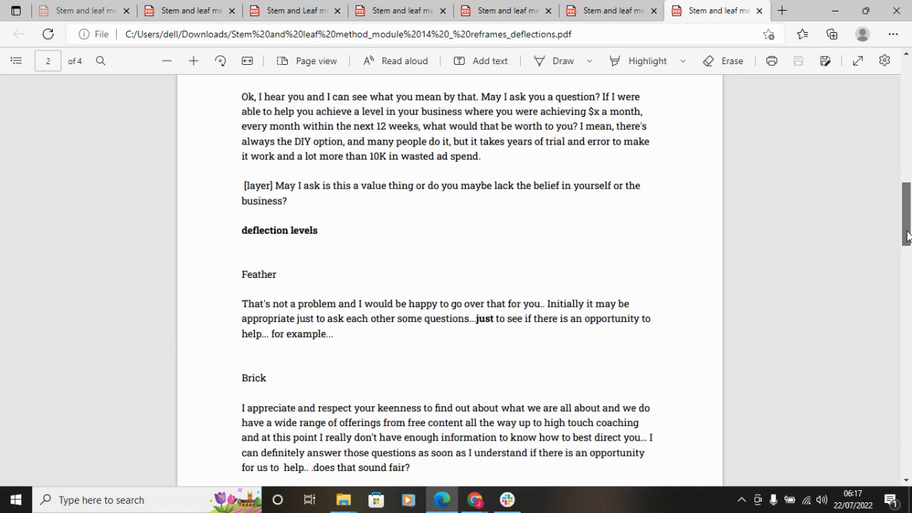
scroll(down, 3)
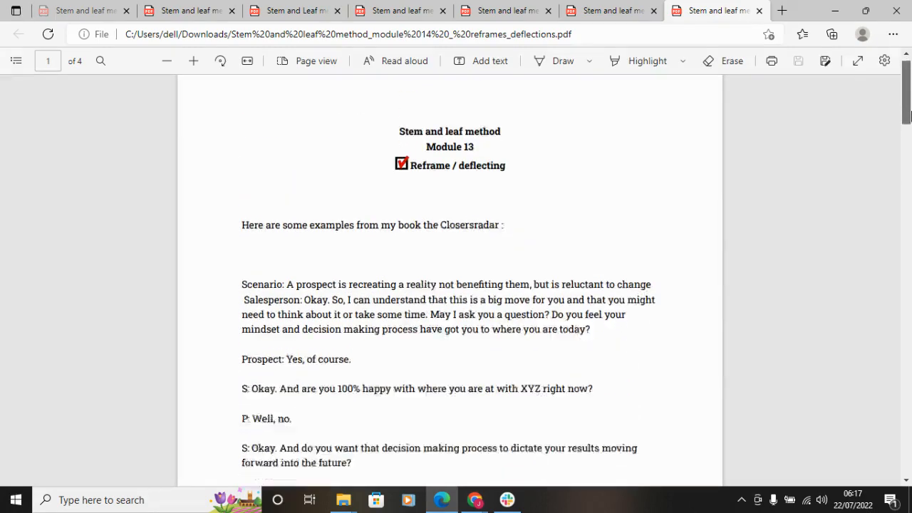
scroll(down, 3)
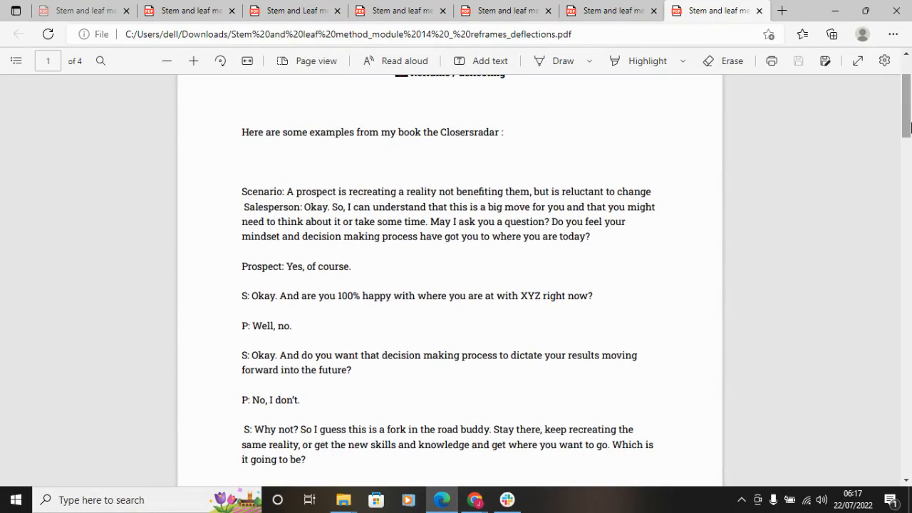
mouse_move(726, 270)
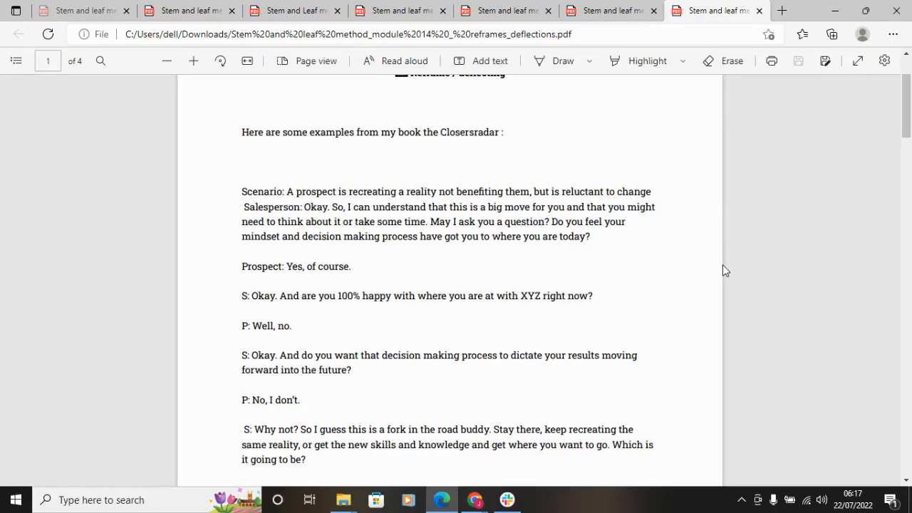
mouse_move(409, 270)
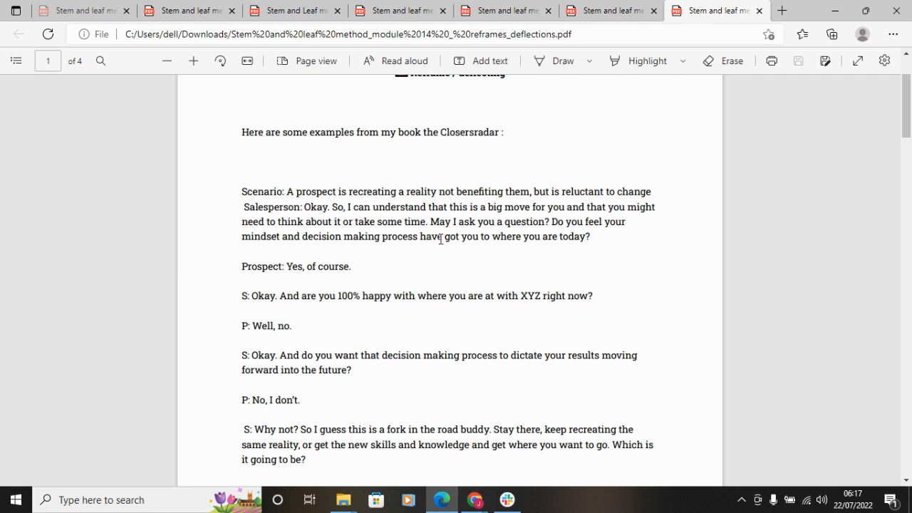
mouse_move(388, 231)
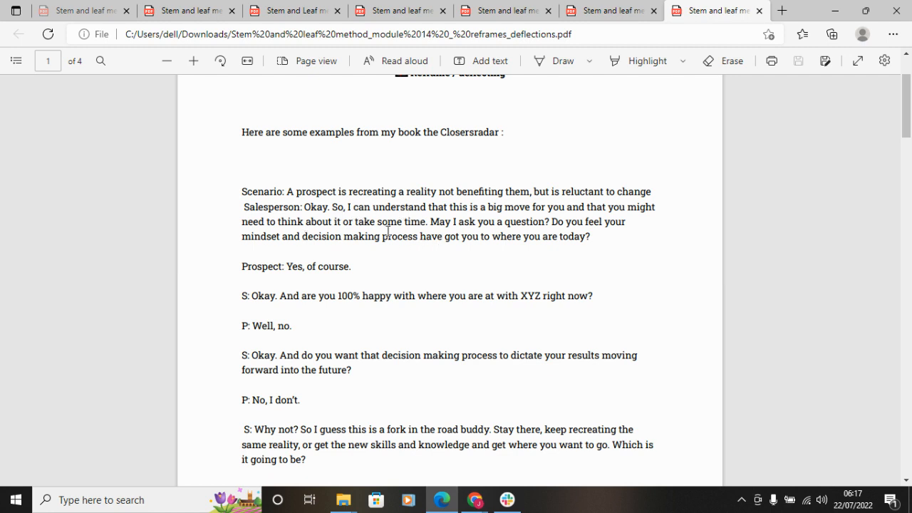
mouse_move(370, 259)
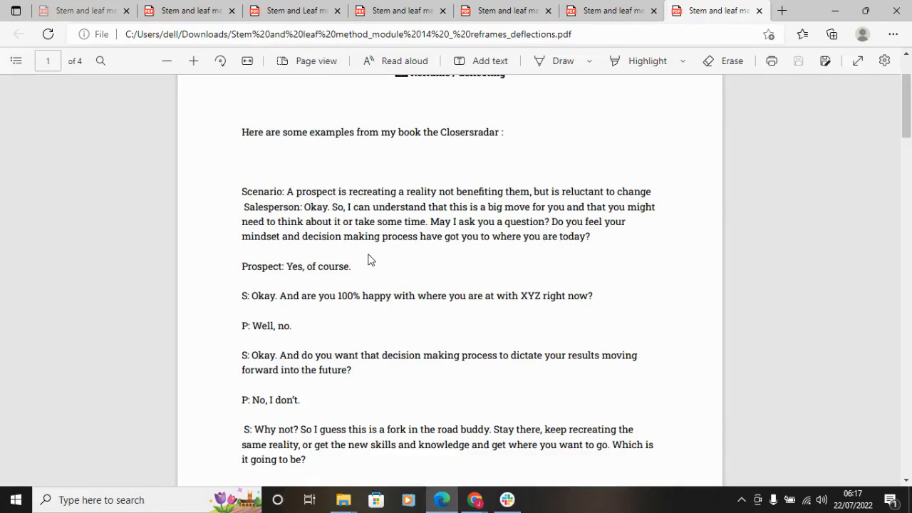
mouse_move(438, 243)
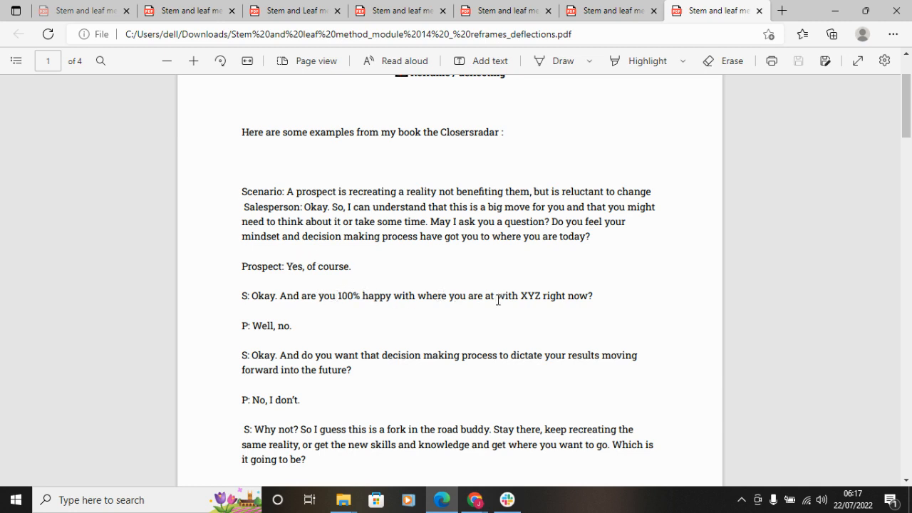
mouse_move(523, 302)
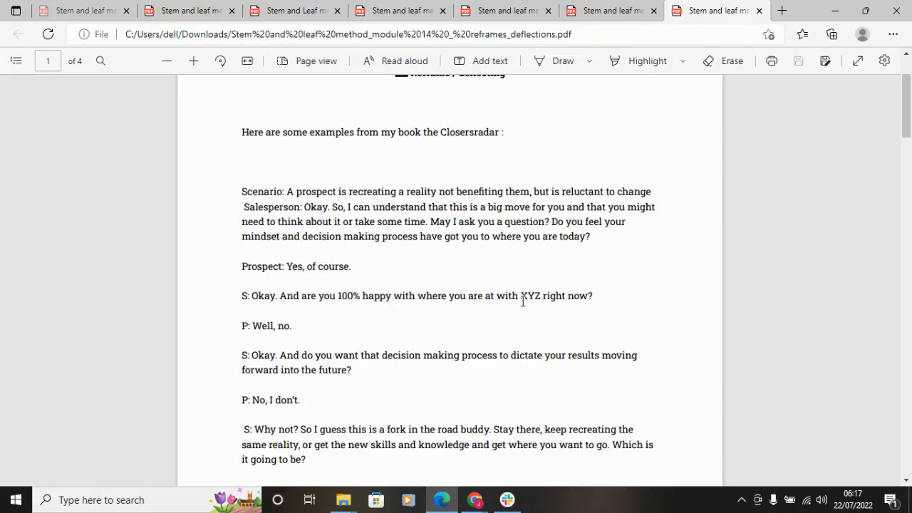
mouse_move(536, 305)
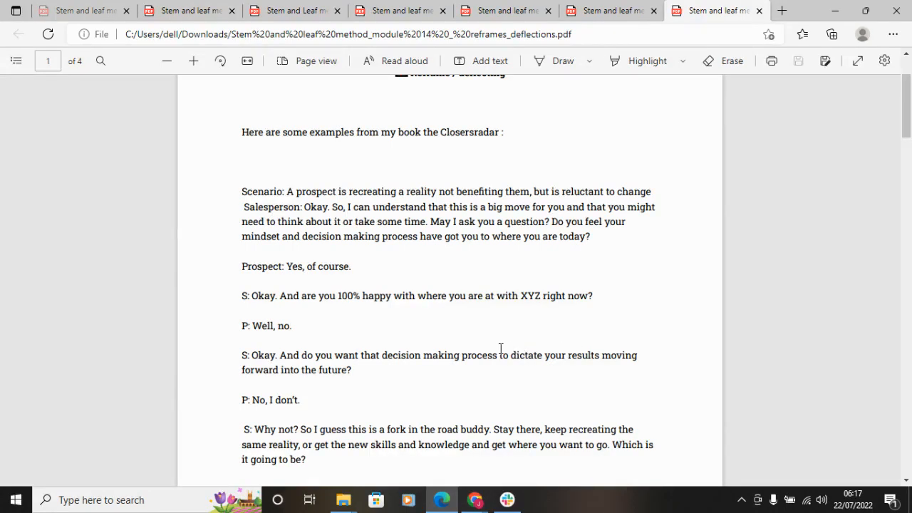
mouse_move(473, 375)
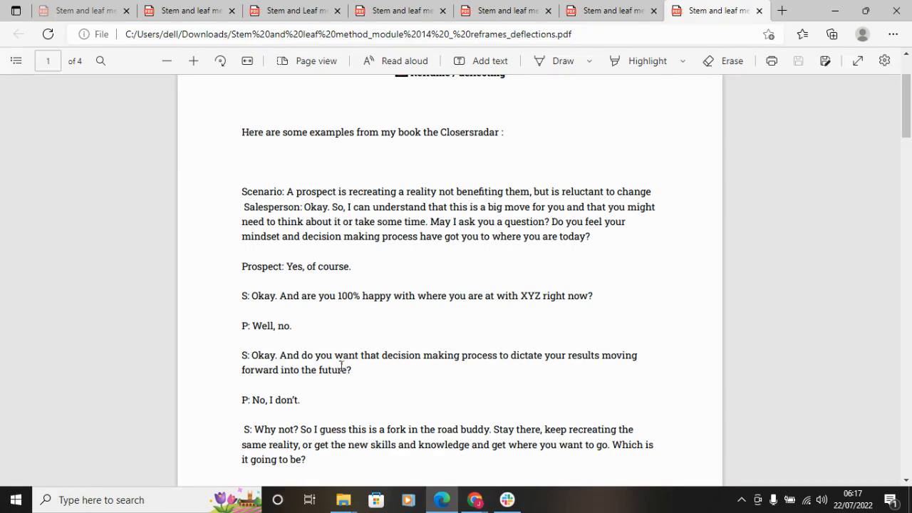
mouse_move(490, 372)
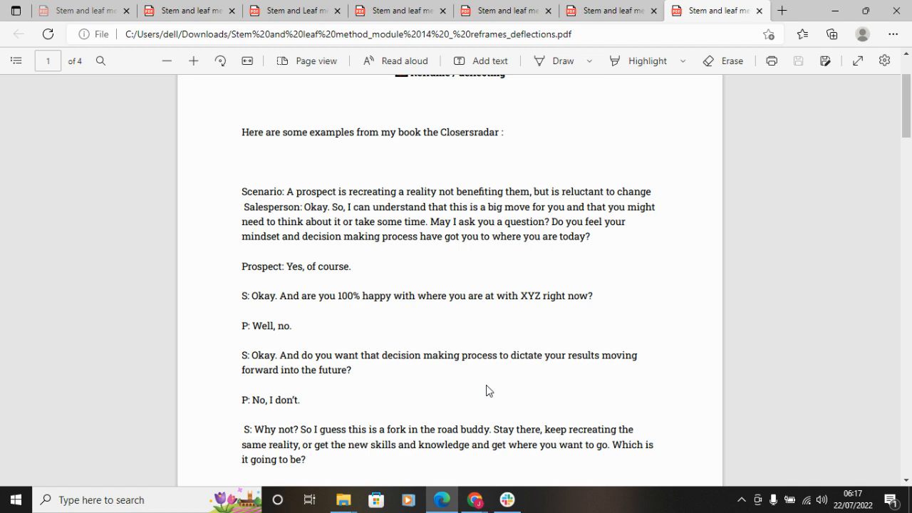
mouse_move(516, 416)
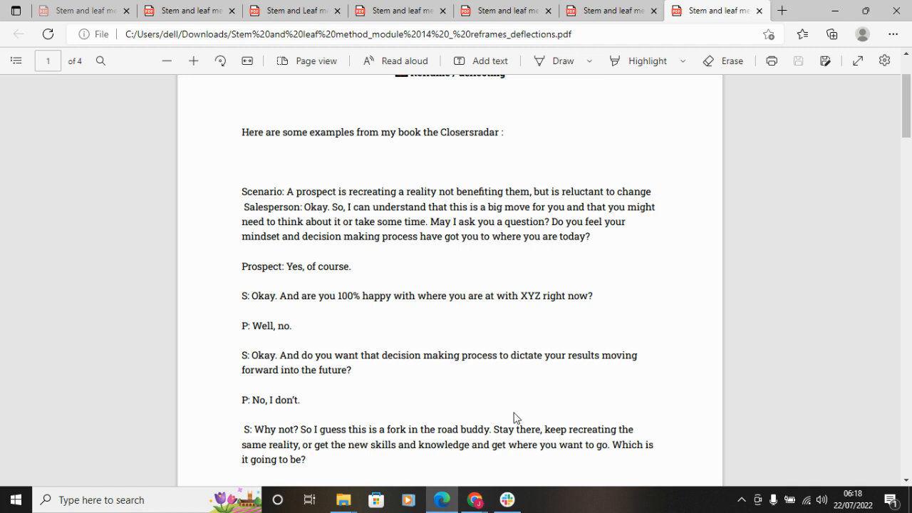
mouse_move(527, 420)
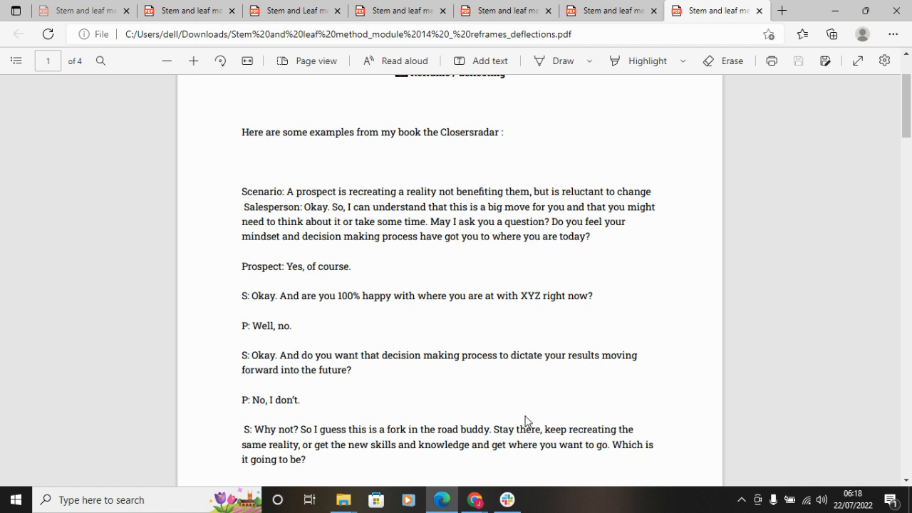
- Scroll page 2 to the deflection levels heading with the Feather and Brick paragraphs
scroll(down, 3)
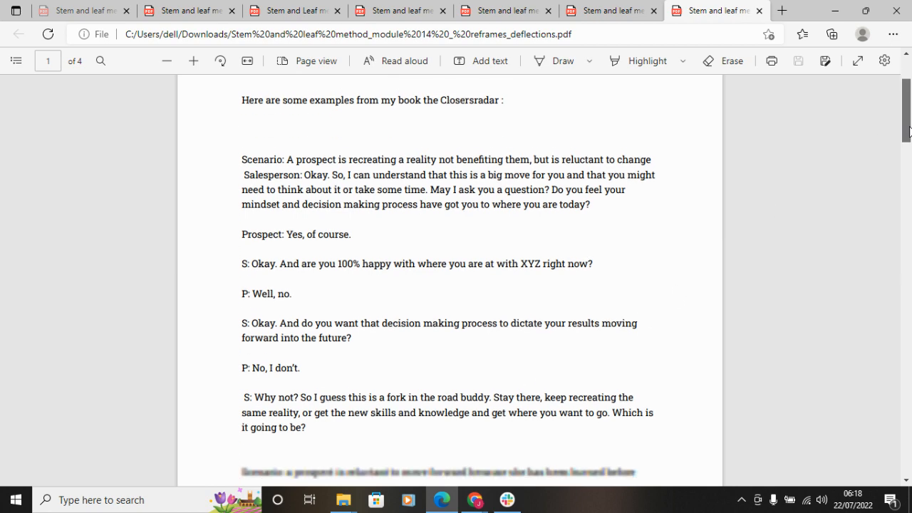
scroll(down, 3)
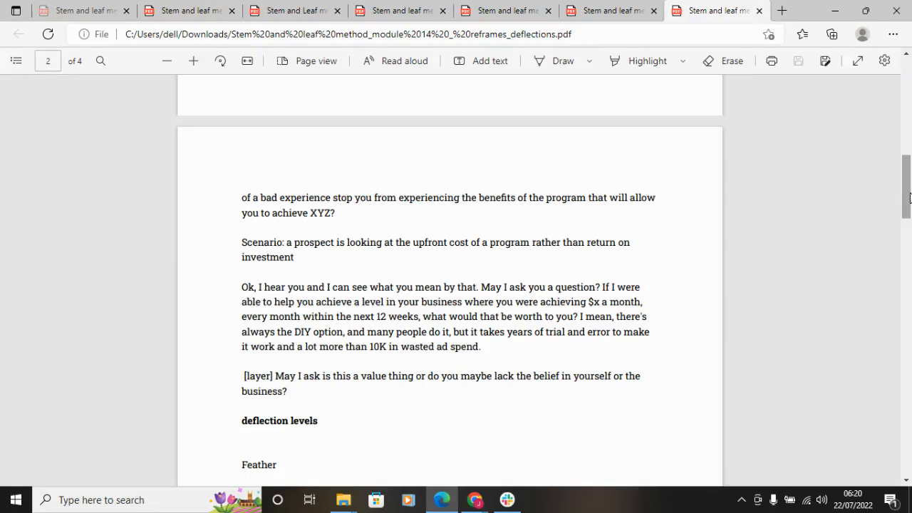
mouse_move(884, 230)
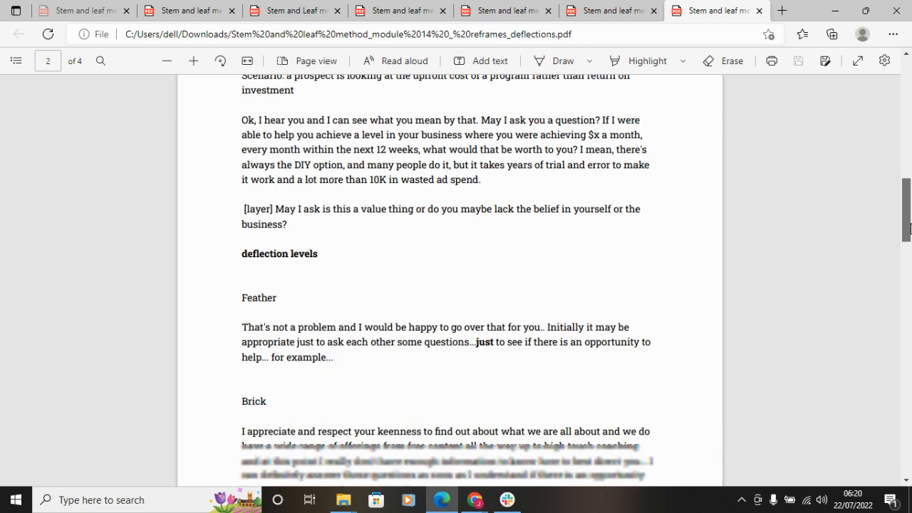
- Scroll through the Brick and Truck reply paragraphs toward the end of page 2
scroll(down, 3)
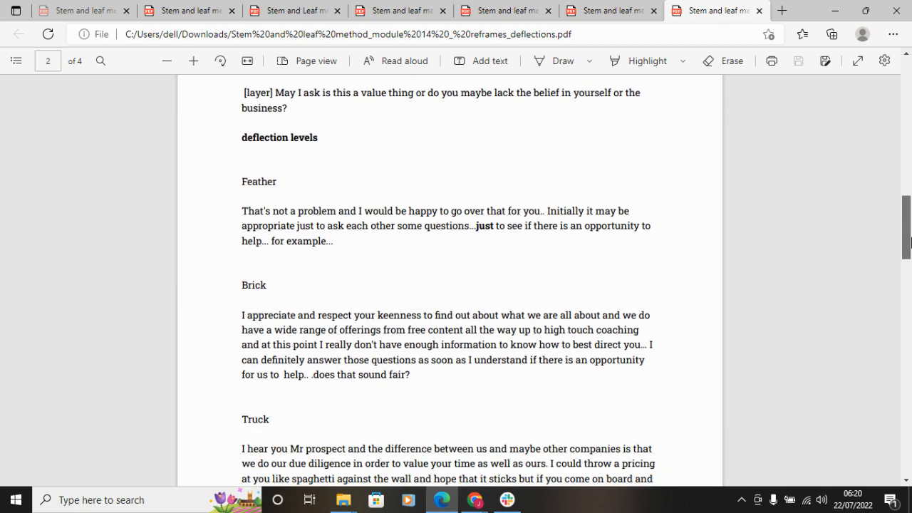
scroll(down, 3)
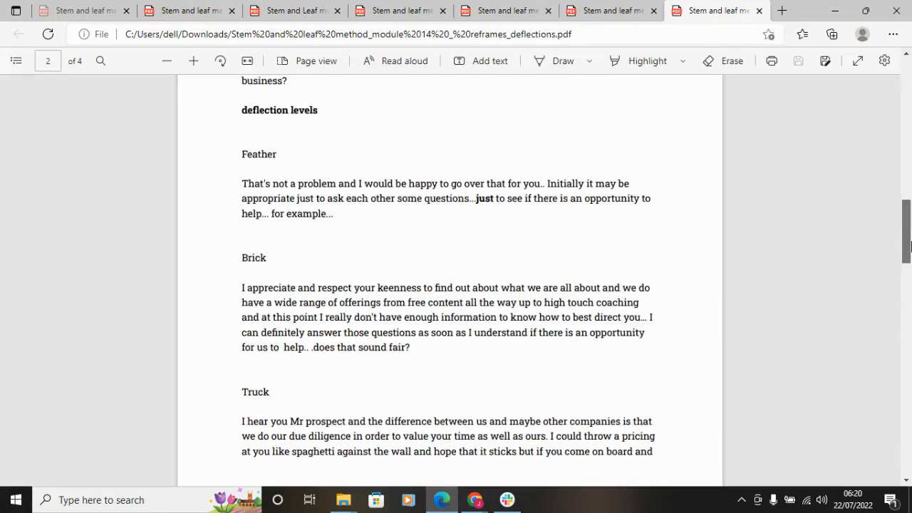
scroll(down, 3)
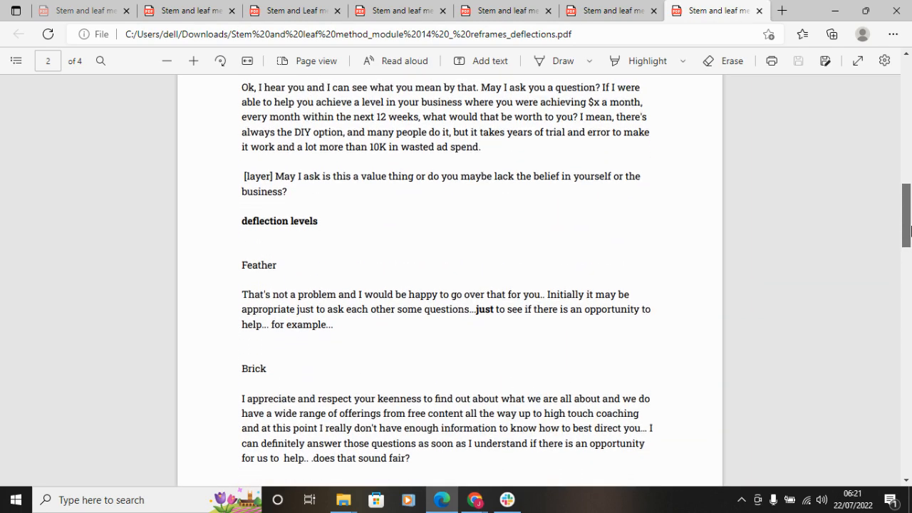
scroll(down, 3)
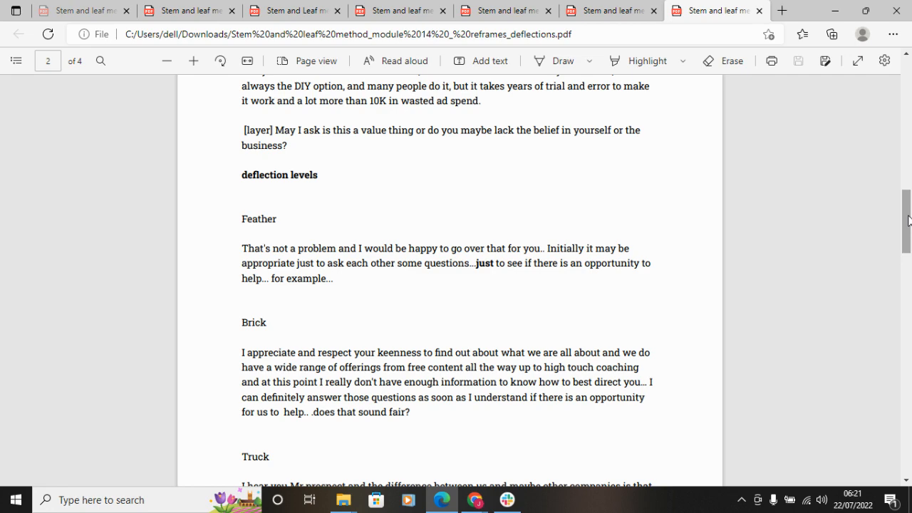
scroll(down, 3)
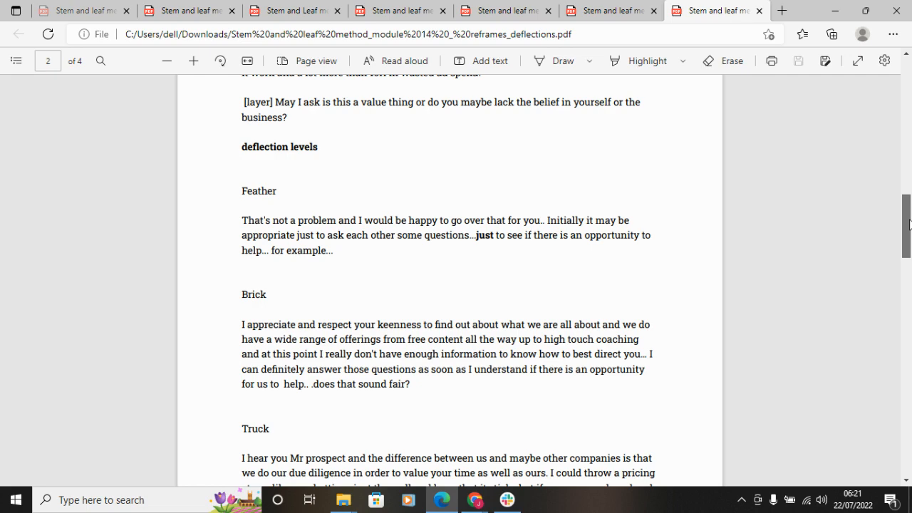
scroll(down, 3)
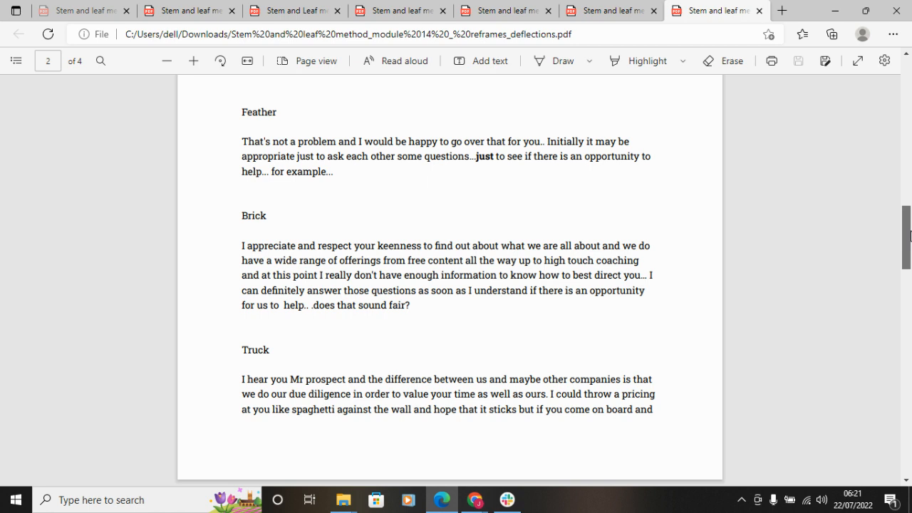
scroll(down, 3)
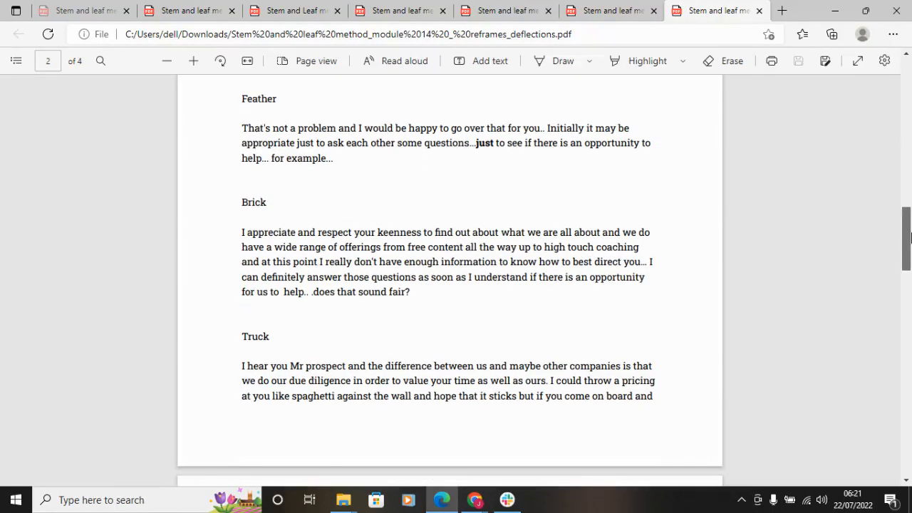
scroll(down, 3)
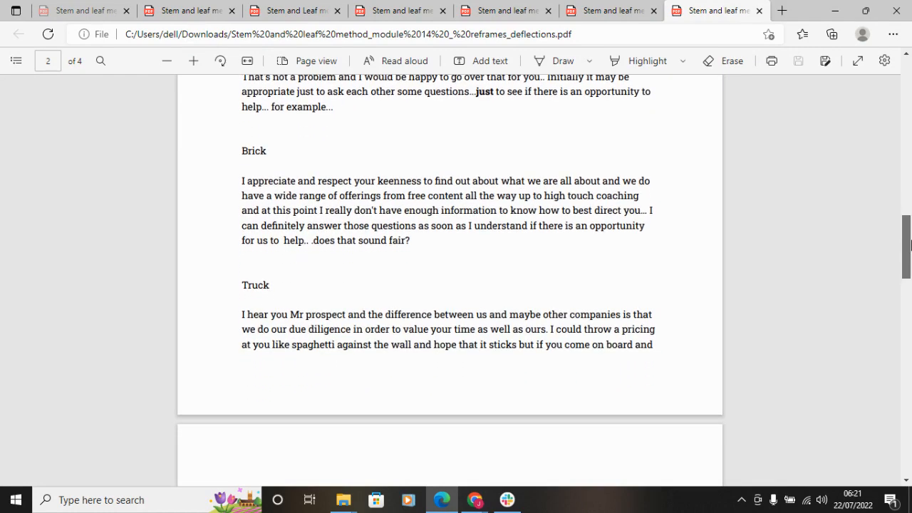
- Scroll onto page 3 until the 'Caveats for reframes' list and 'dad deposit reframe' heading show
scroll(down, 3)
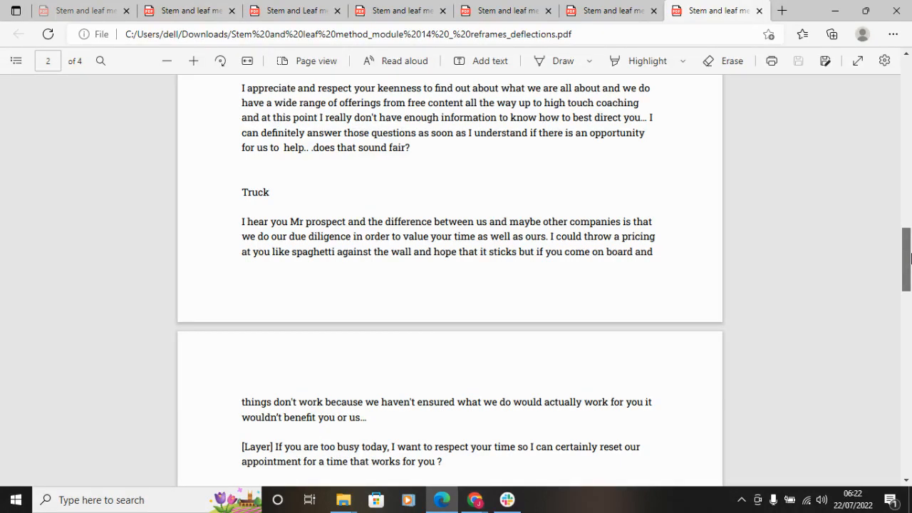
scroll(down, 3)
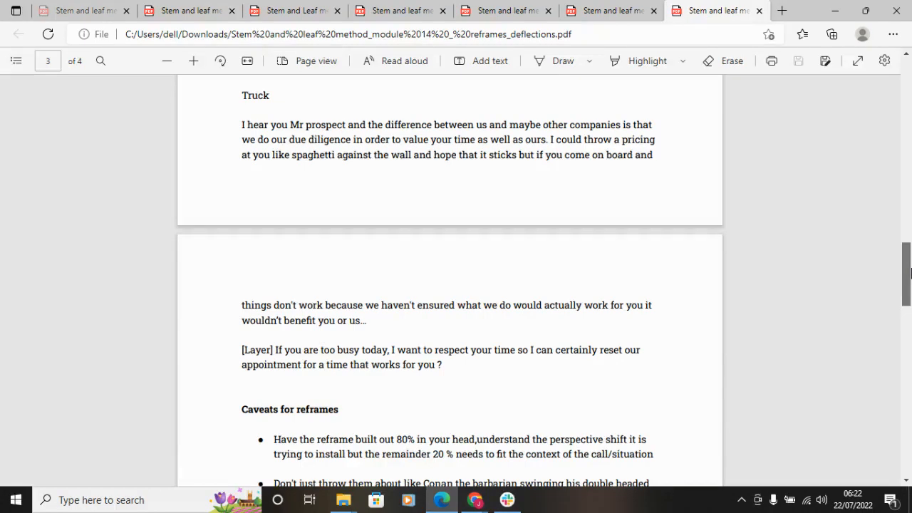
scroll(down, 3)
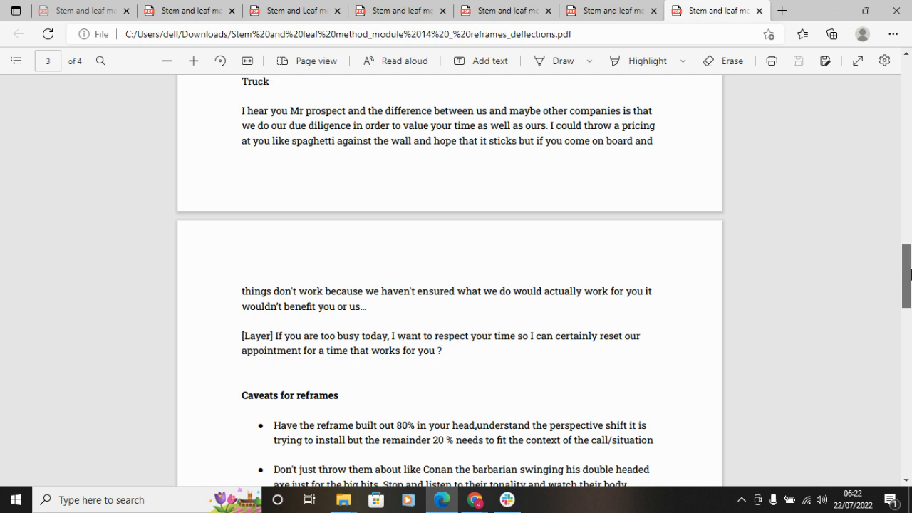
scroll(down, 3)
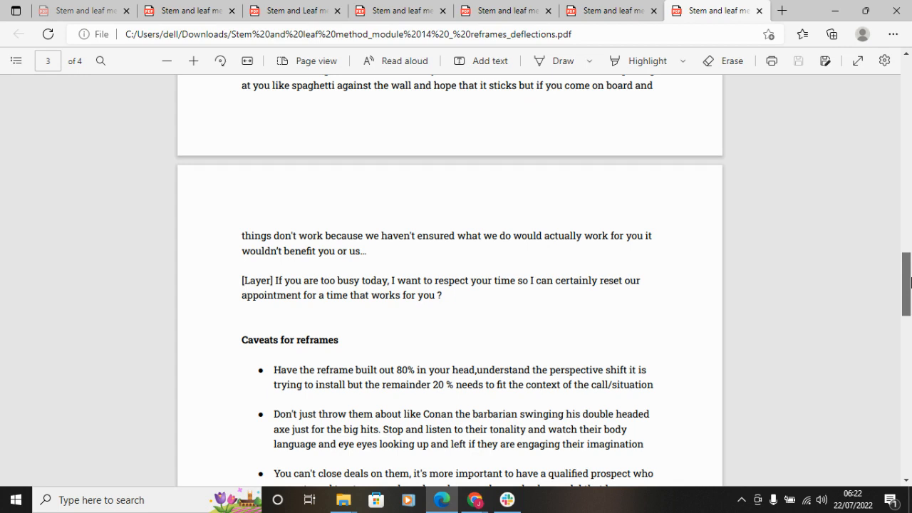
scroll(down, 3)
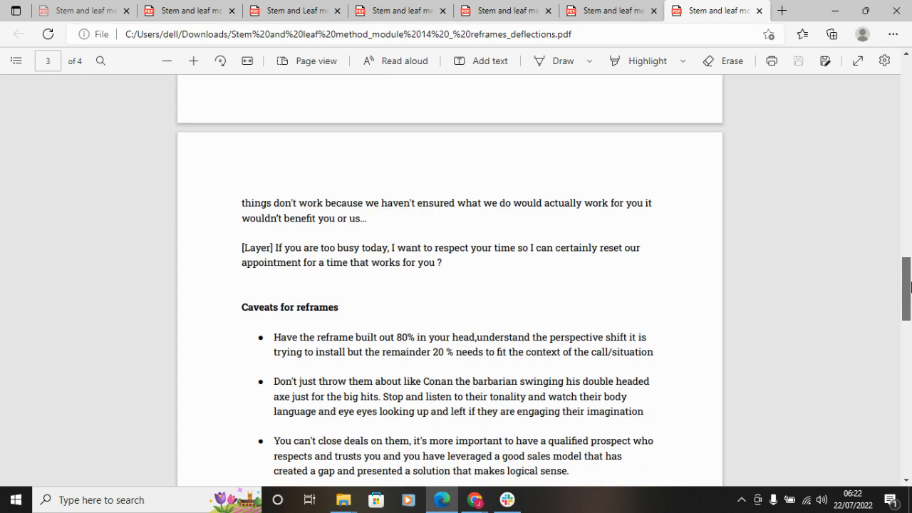
scroll(down, 3)
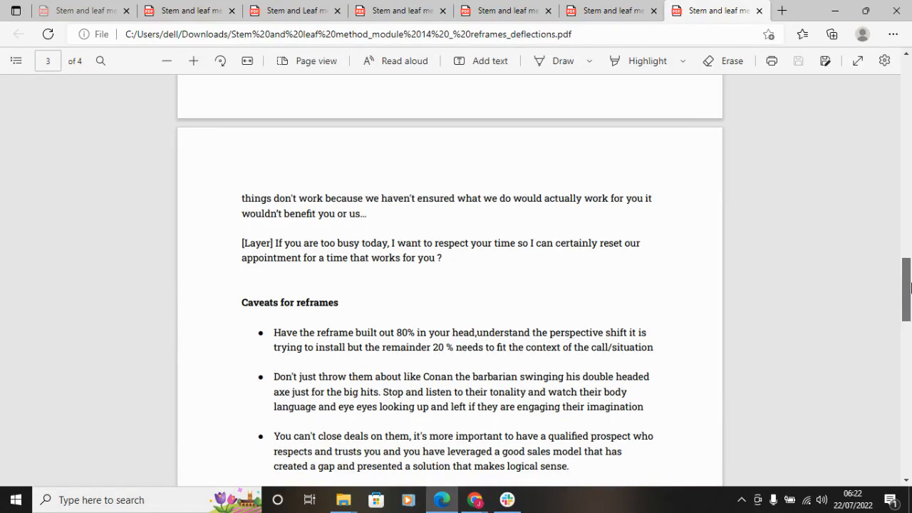
scroll(down, 3)
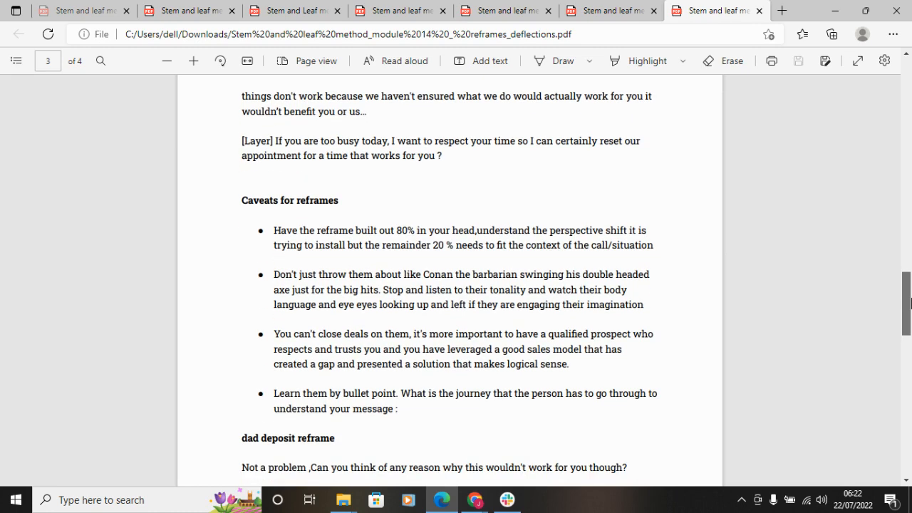
- Scroll slightly to reveal the first dad deposit reframe questions below the heading
scroll(down, 3)
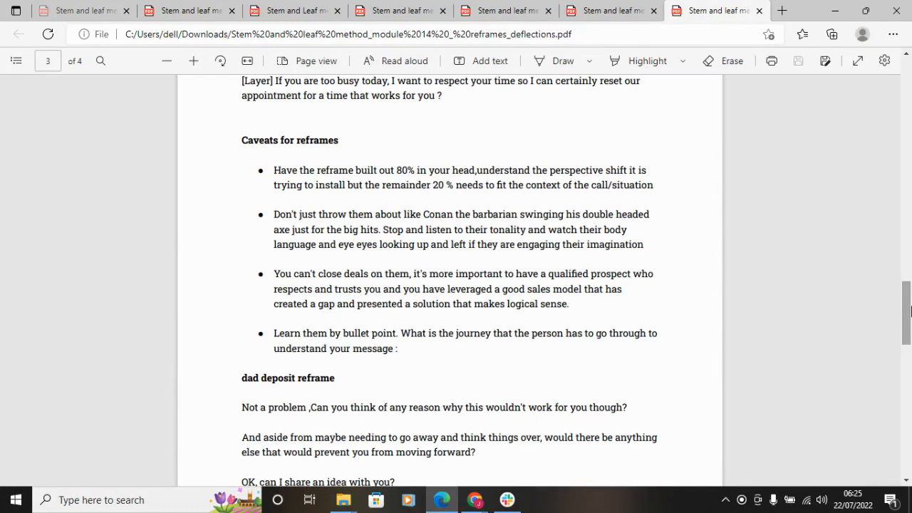
- Scroll past the page 3/4 boundary to the "He said it's perfectly fine" paragraph
scroll(down, 3)
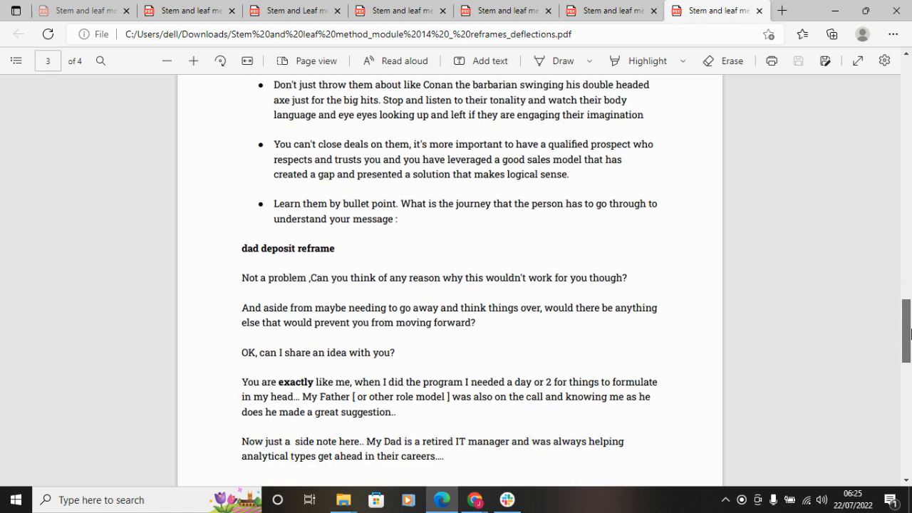
scroll(down, 3)
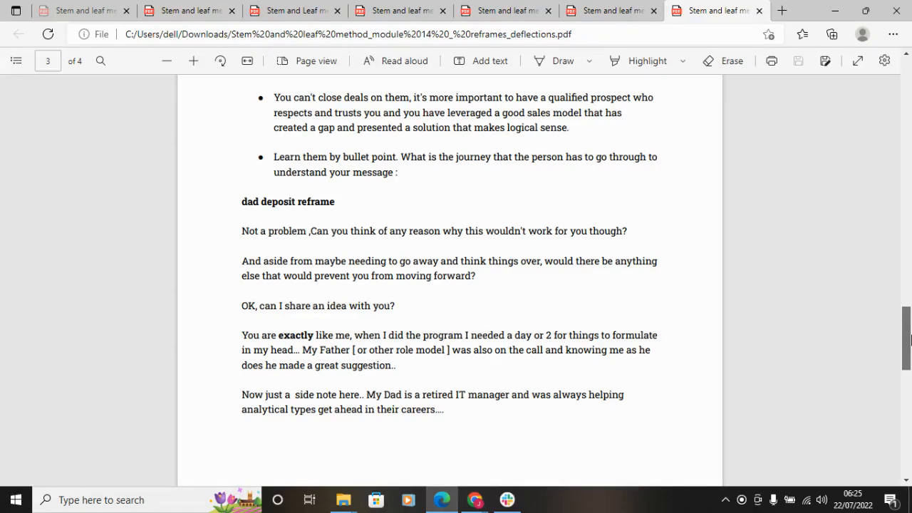
scroll(down, 3)
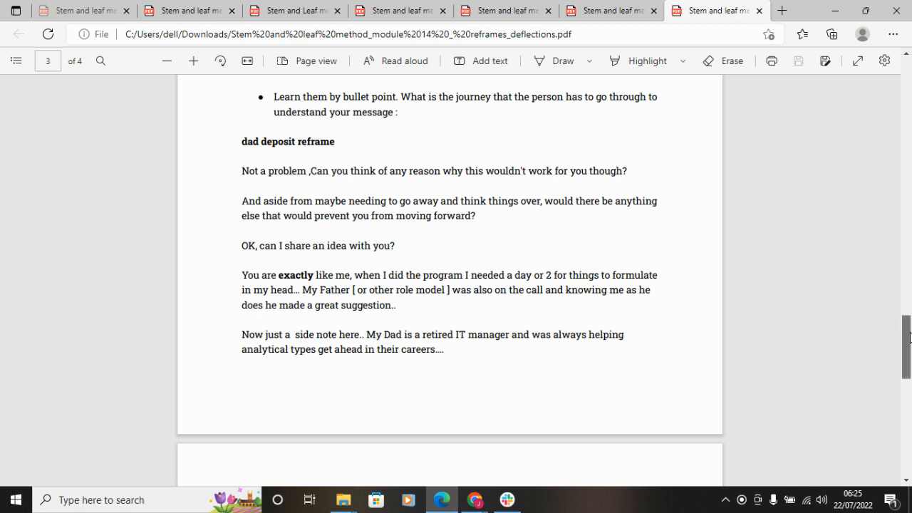
scroll(down, 3)
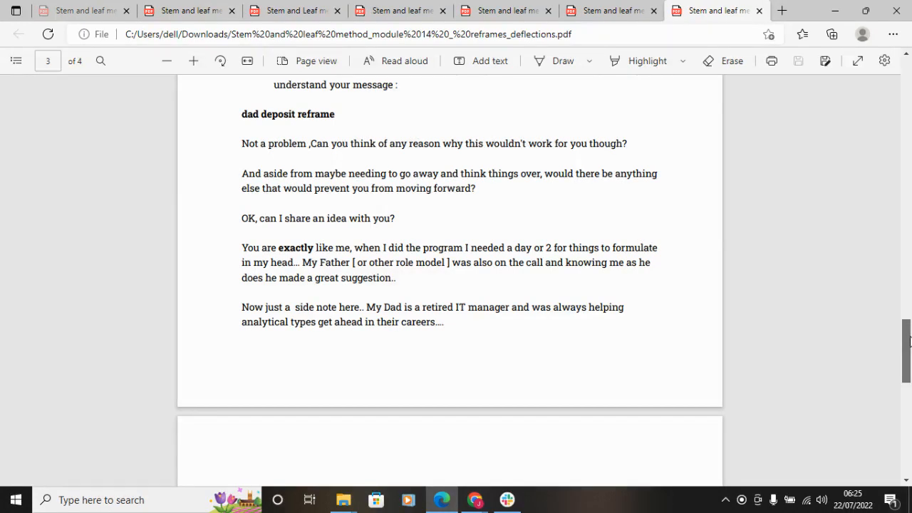
scroll(down, 3)
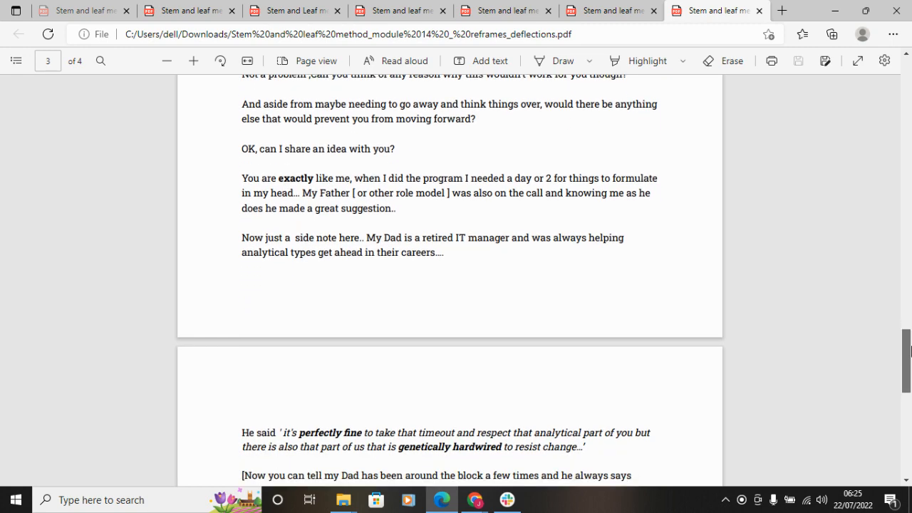
scroll(down, 3)
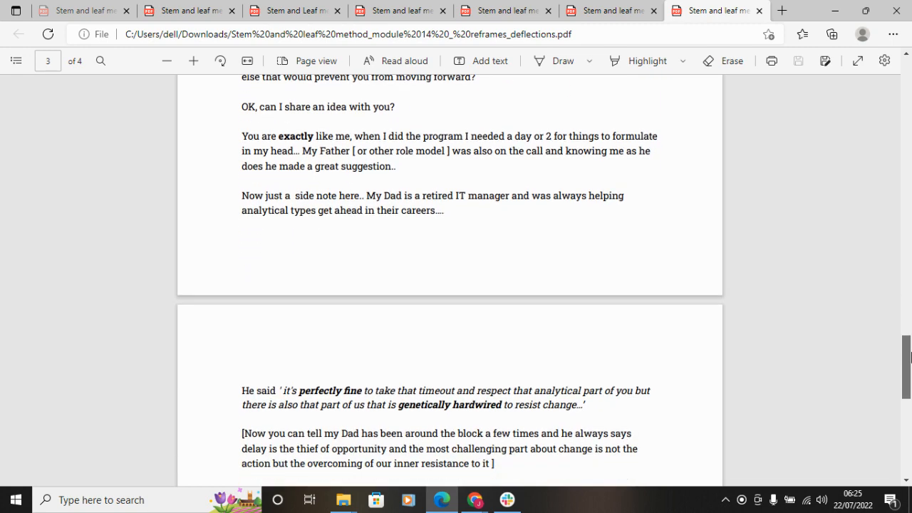
scroll(down, 3)
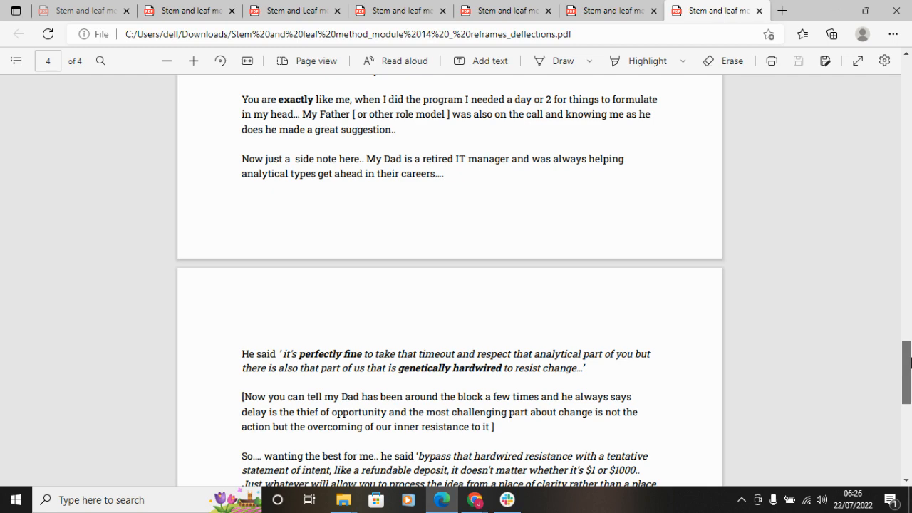
- Scroll down page 4 to the refundable-deposit question and the first 'Learn it' bullets
scroll(down, 3)
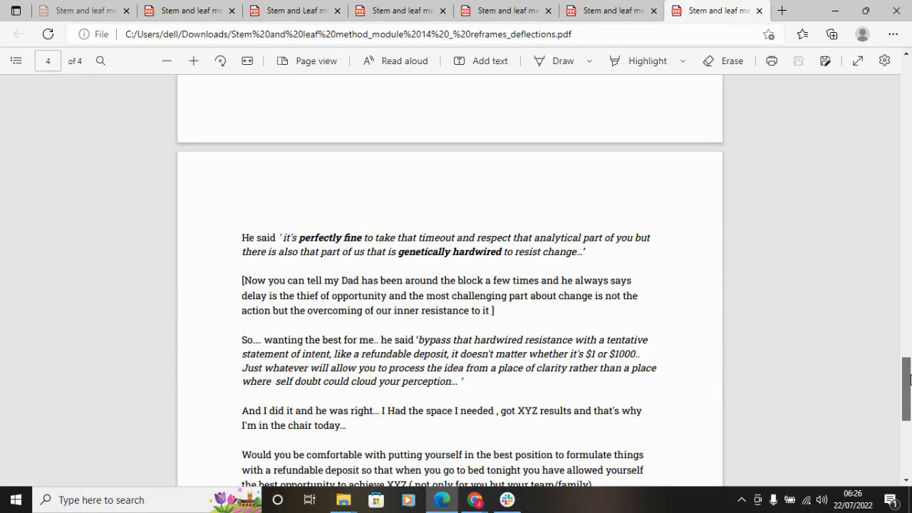
scroll(down, 3)
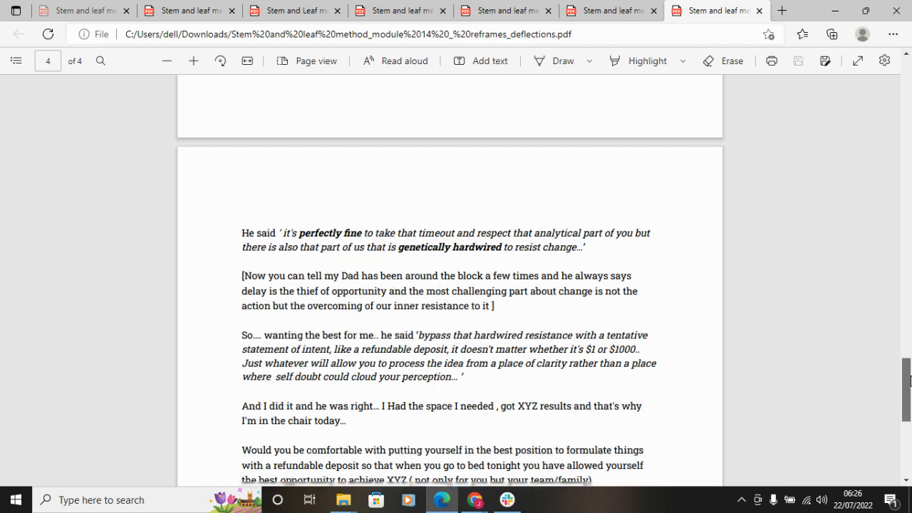
scroll(down, 3)
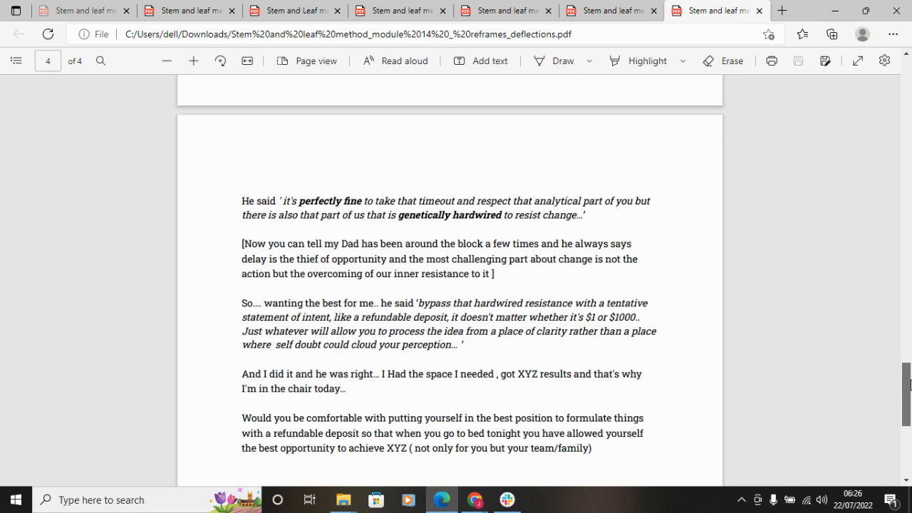
scroll(down, 3)
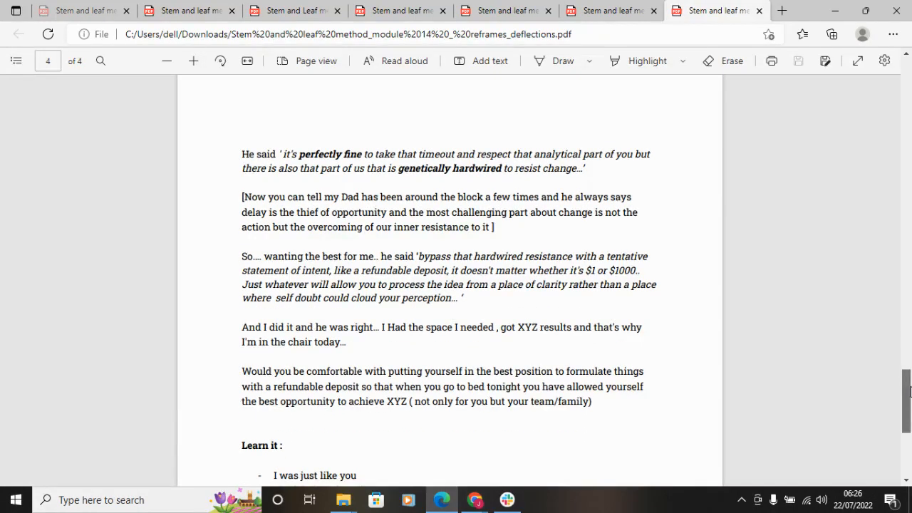
scroll(down, 3)
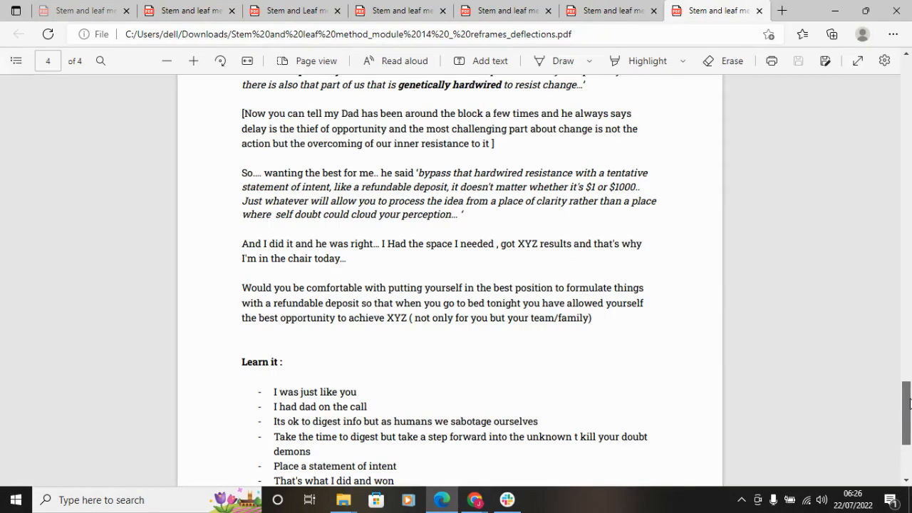
- Scroll past the final 'Learn it' bullet, then back to page 3's dad deposit reframe
scroll(down, 3)
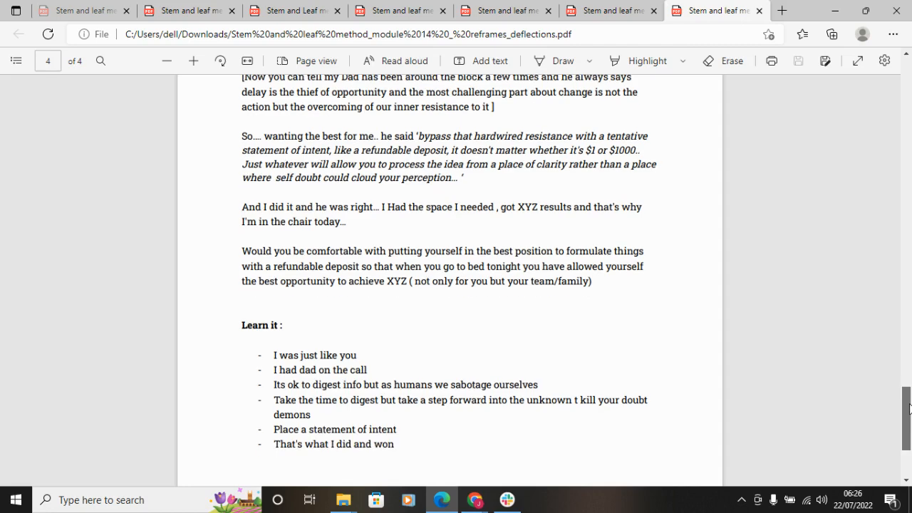
scroll(down, 3)
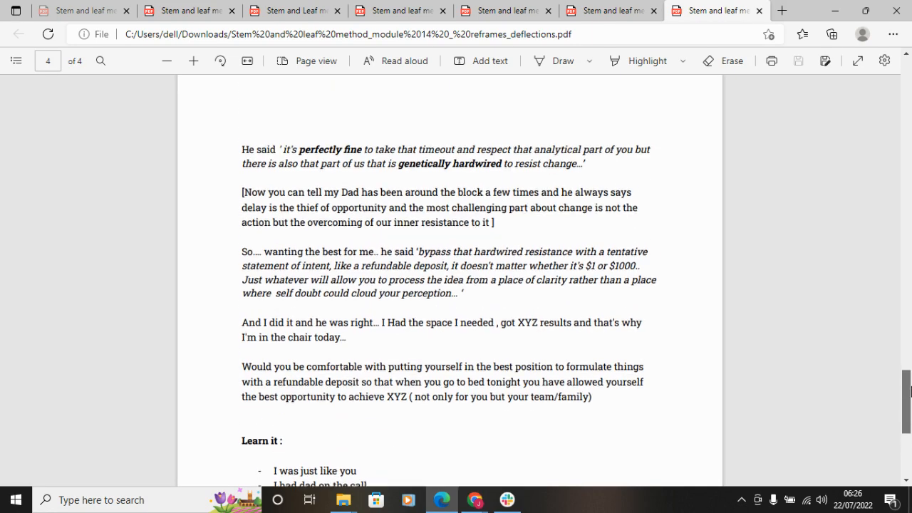
scroll(down, 3)
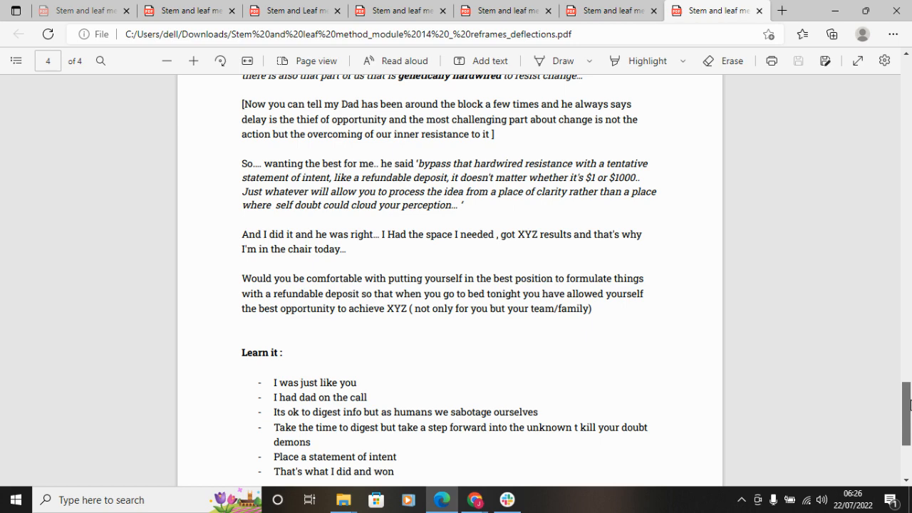
scroll(down, 3)
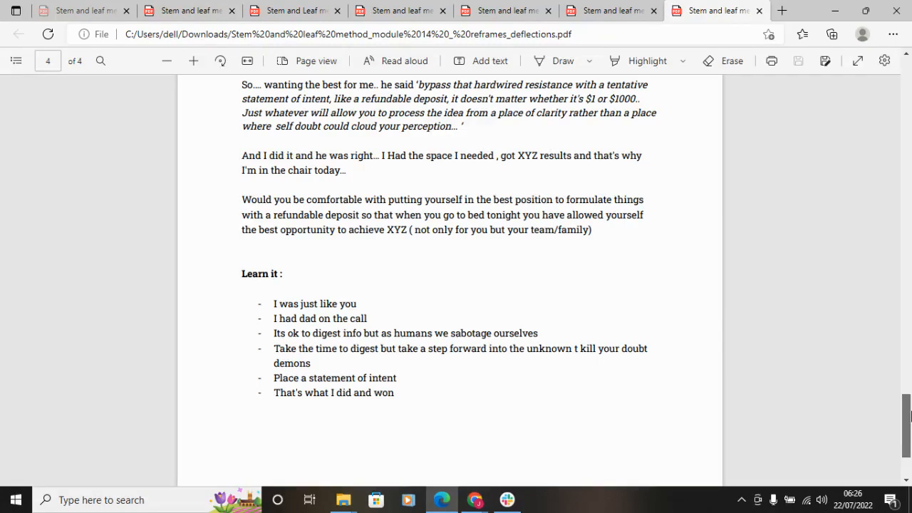
scroll(down, 3)
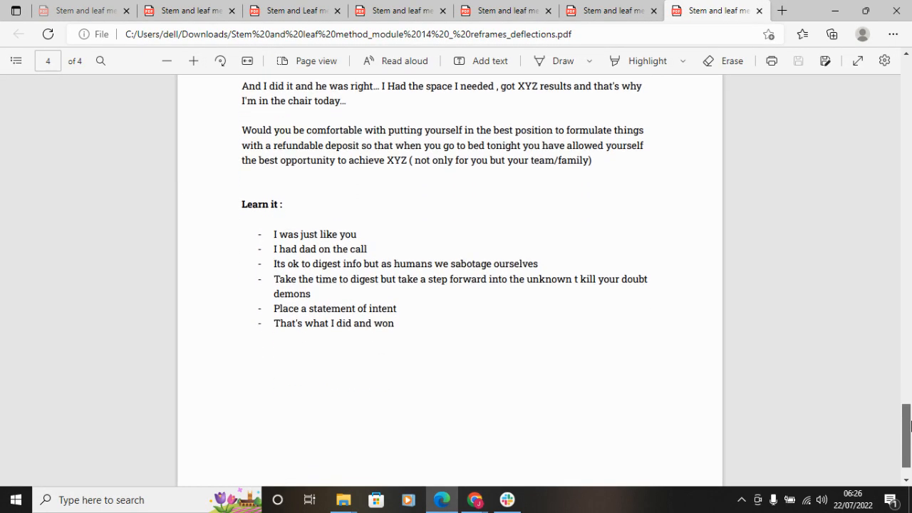
scroll(down, 3)
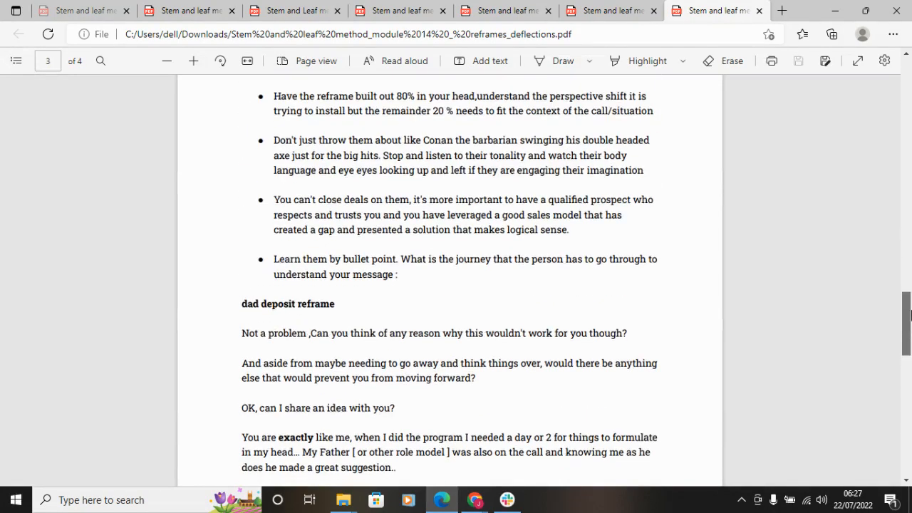
- Scroll down again to the 'Learn it' summary bullet list at the end of page 4
scroll(down, 3)
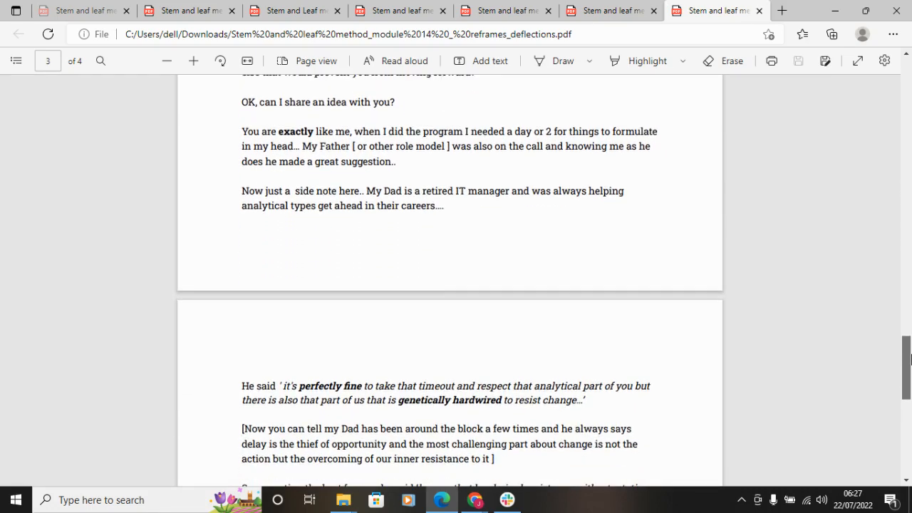
scroll(down, 3)
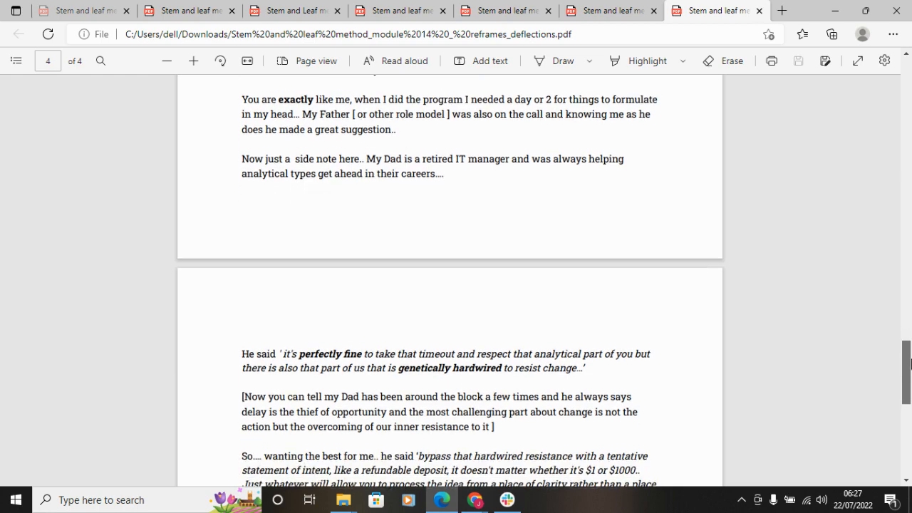
scroll(down, 3)
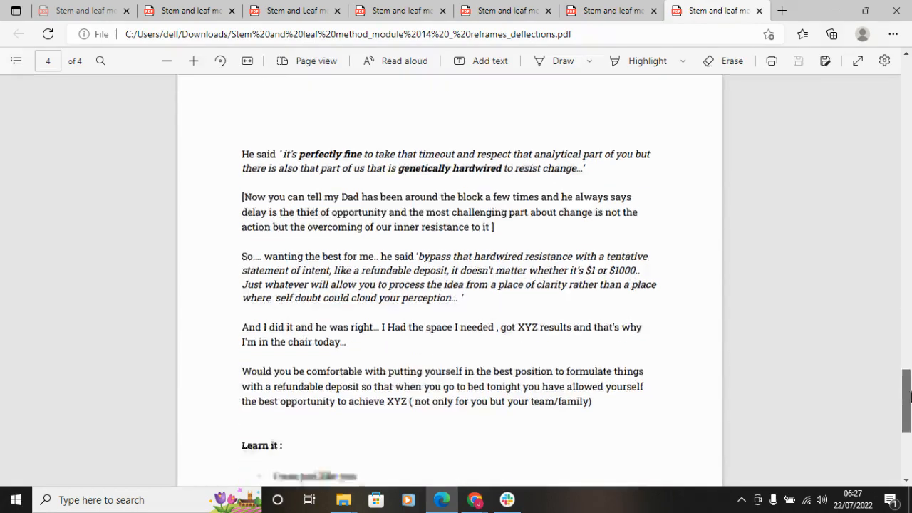
scroll(down, 3)
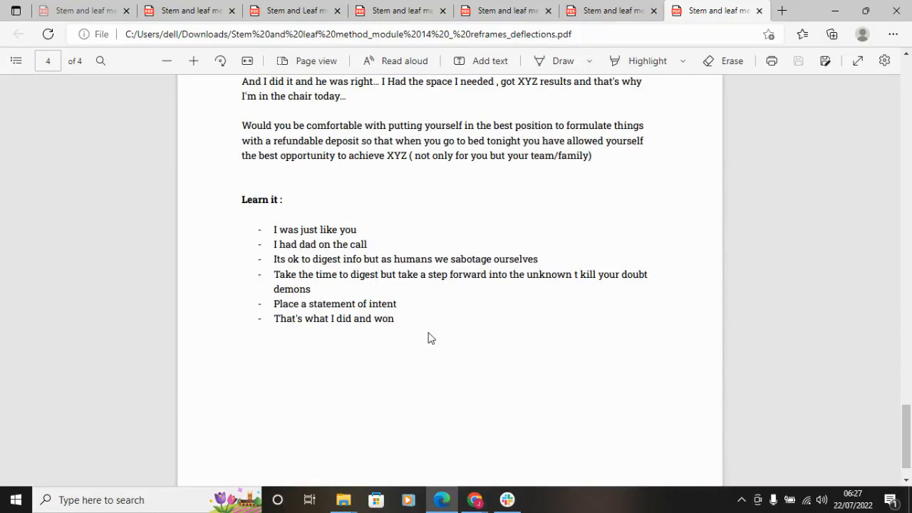
mouse_move(408, 326)
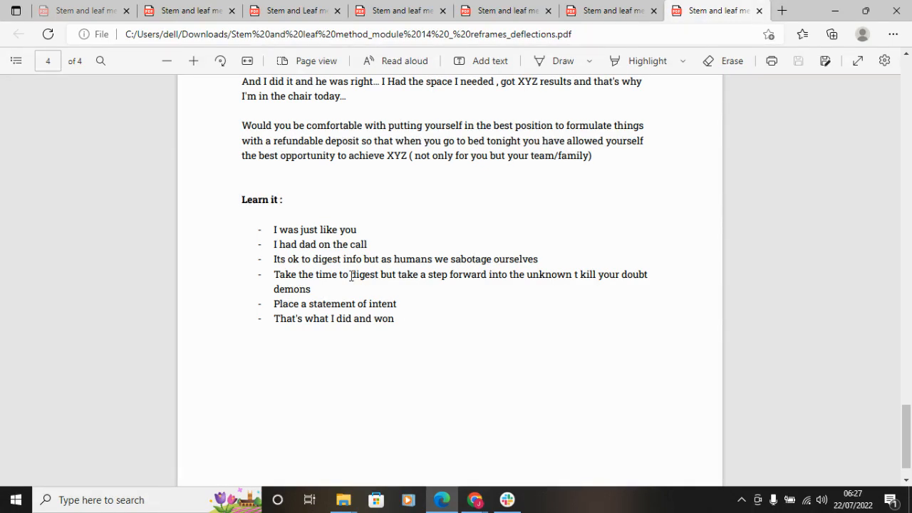
mouse_move(405, 330)
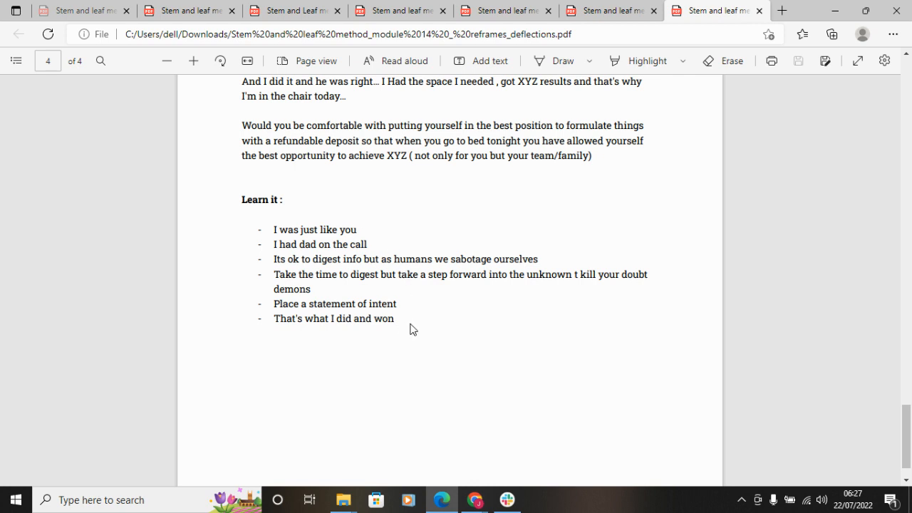
mouse_move(656, 407)
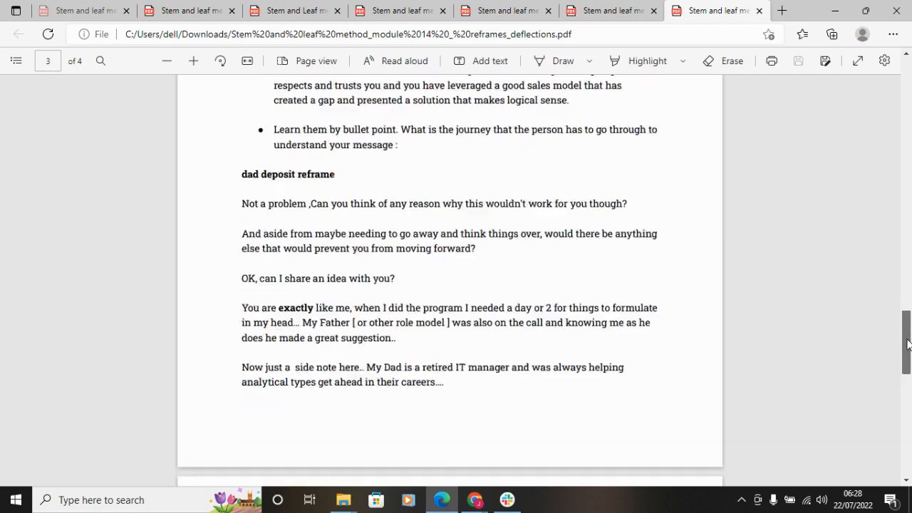
scroll(down, 3)
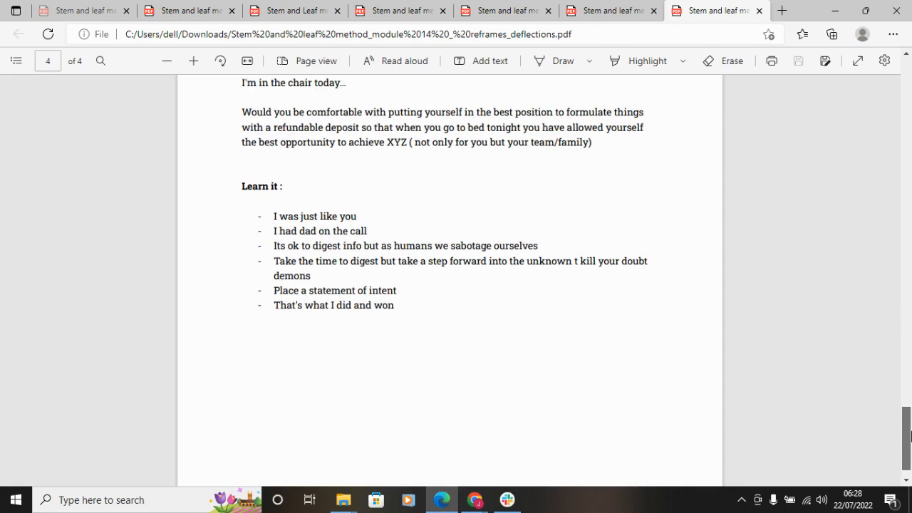